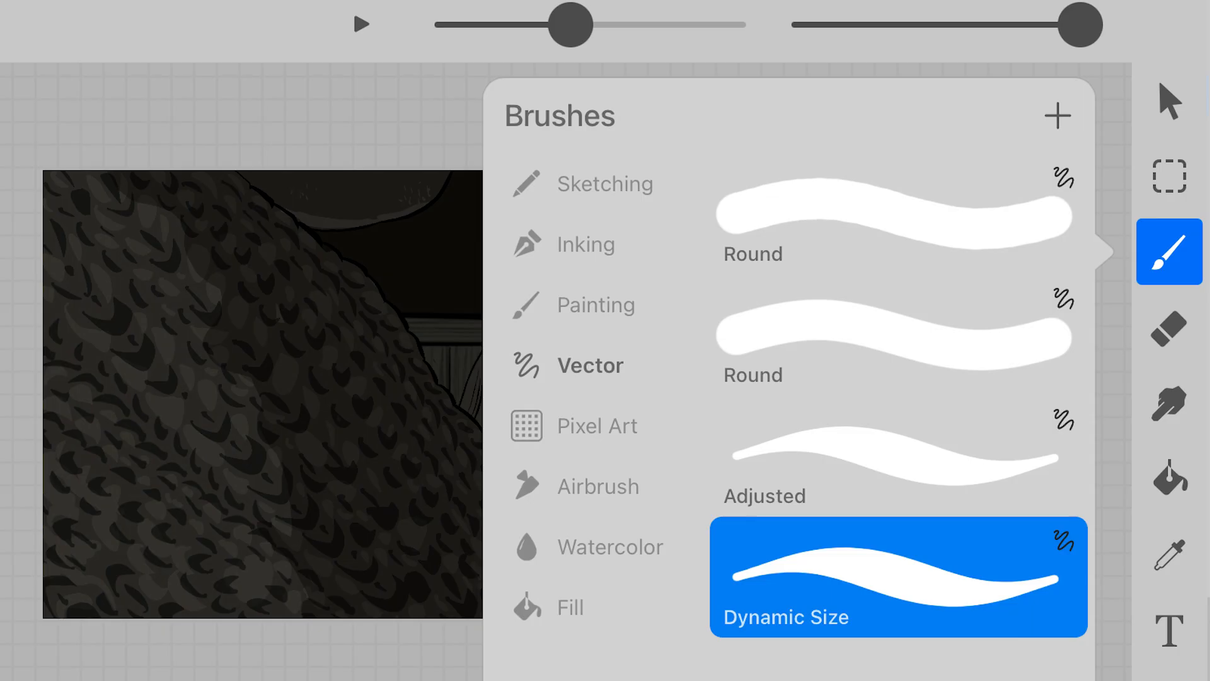
Share the walk animation's layers as PNG files and name a new album 'Ben Walk to Narrator'.
left_click(898, 575)
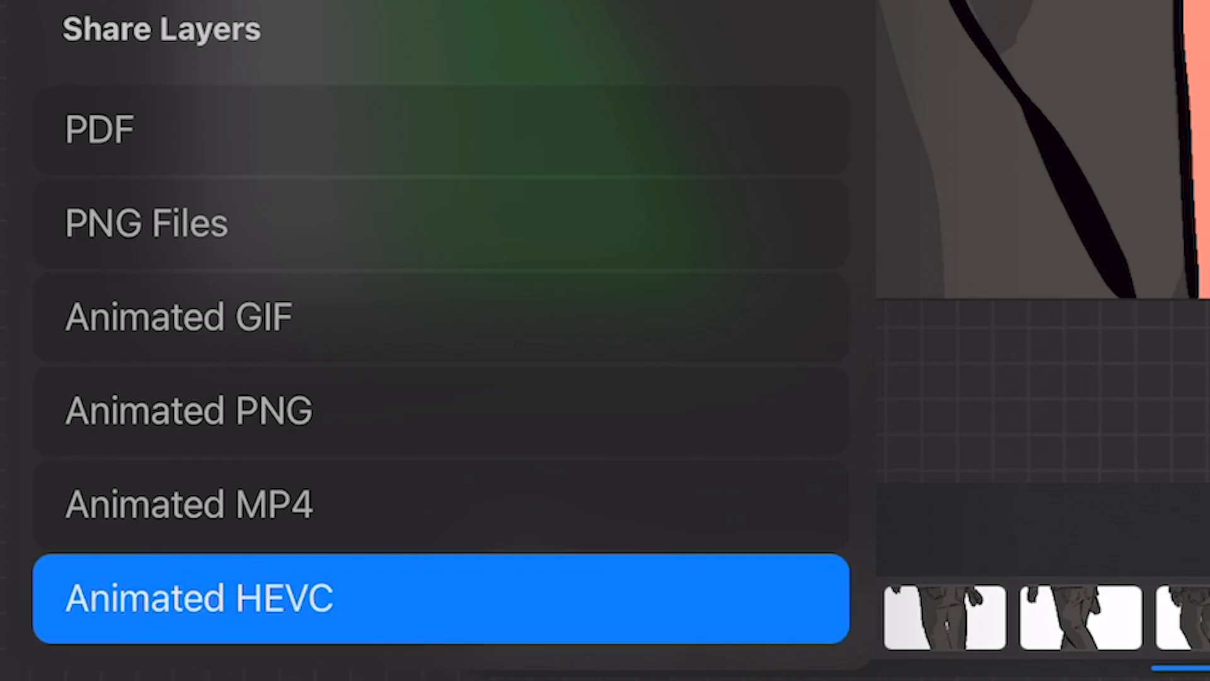
left_click(199, 597)
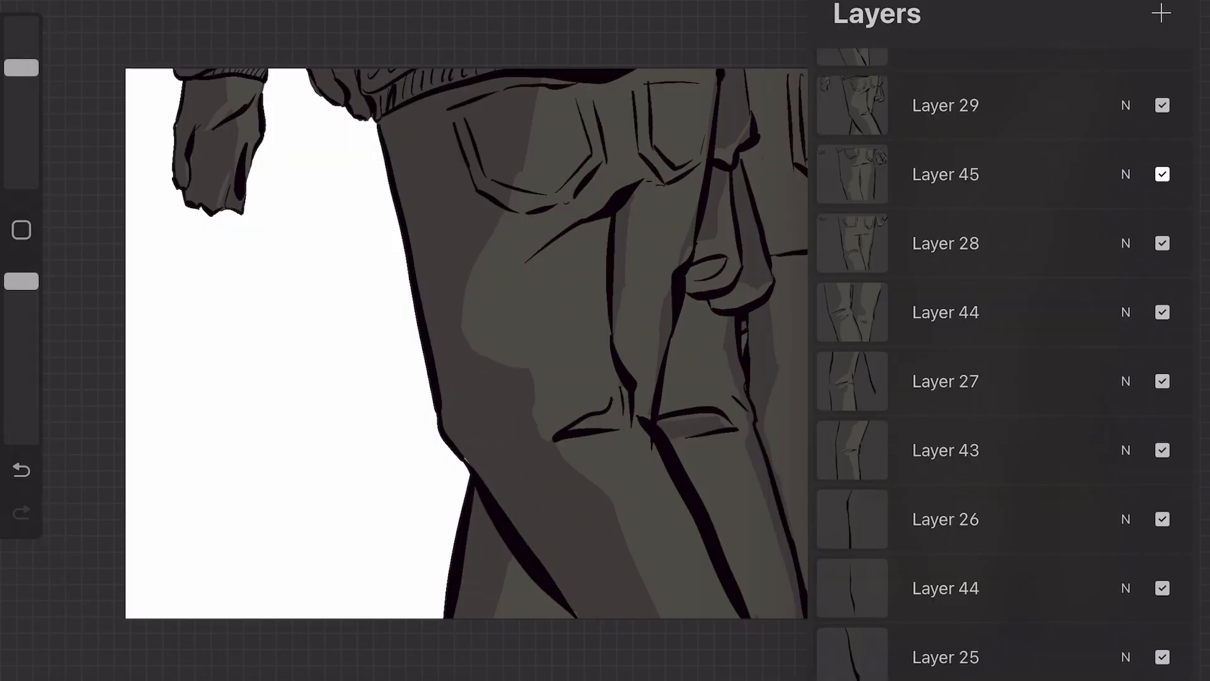
left_click(945, 450)
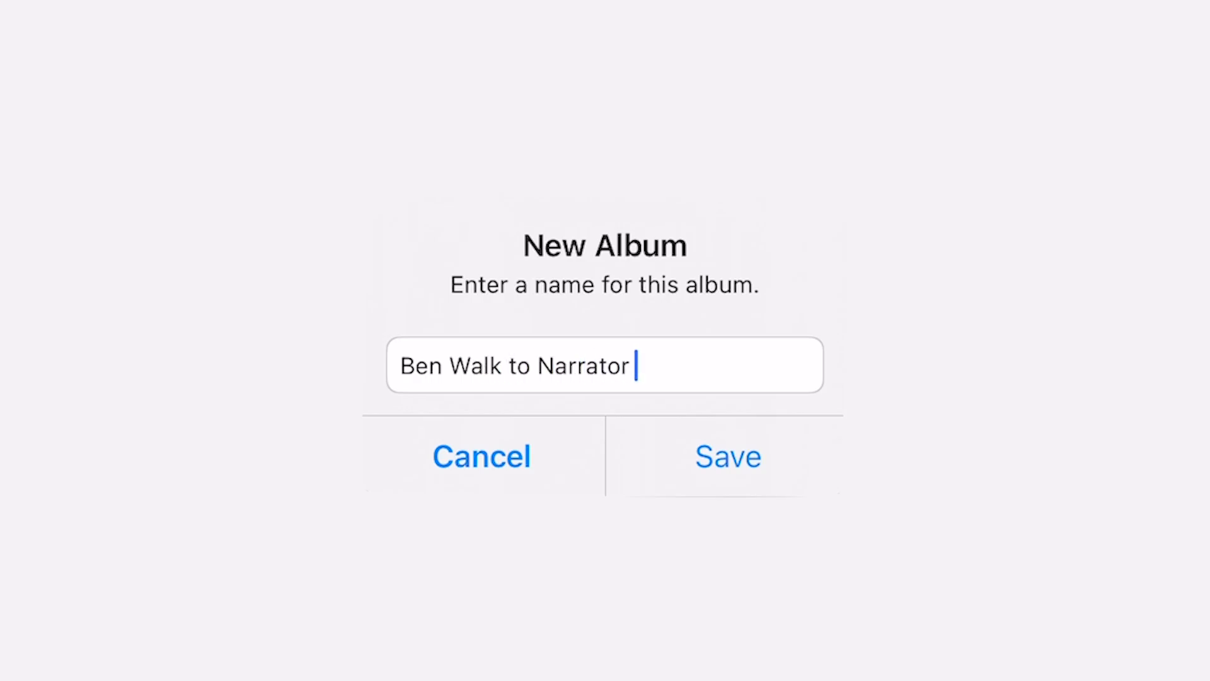
Save the 'Ben Walk to Narrator Party' album and share its photos to Files under the red 'Ben Party Lawn Walk' tag.
left_click(727, 457)
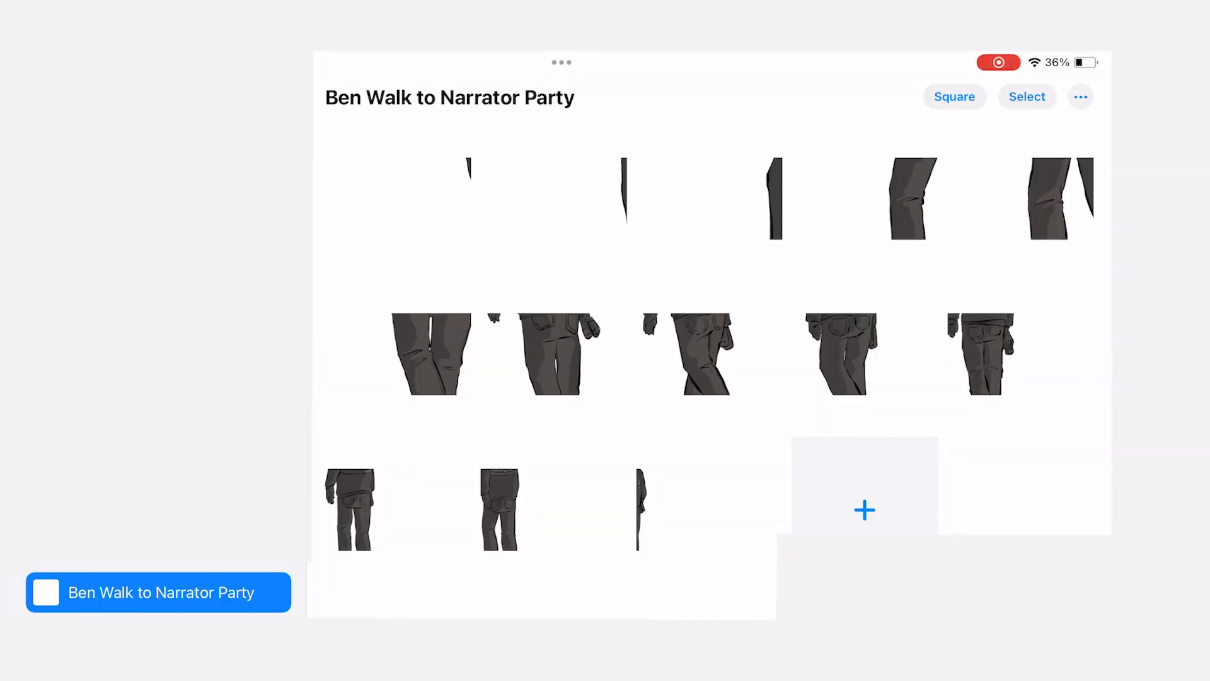
left_click(1080, 97)
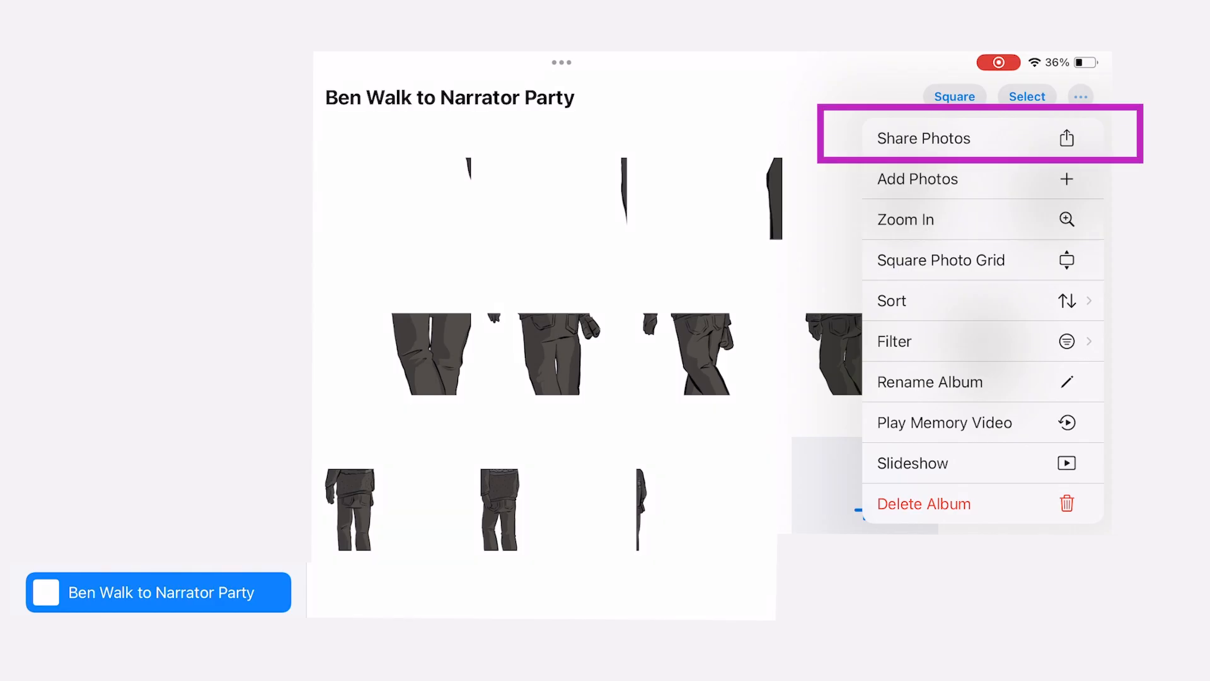
left_click(924, 138)
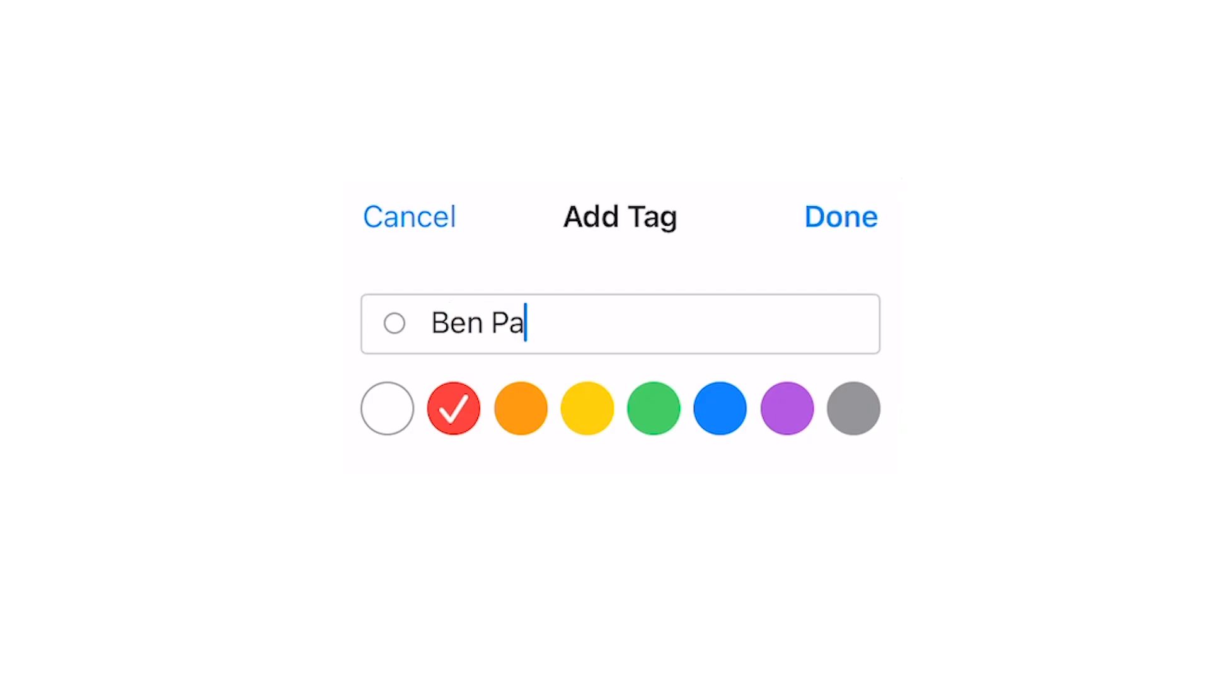
left_click(840, 217)
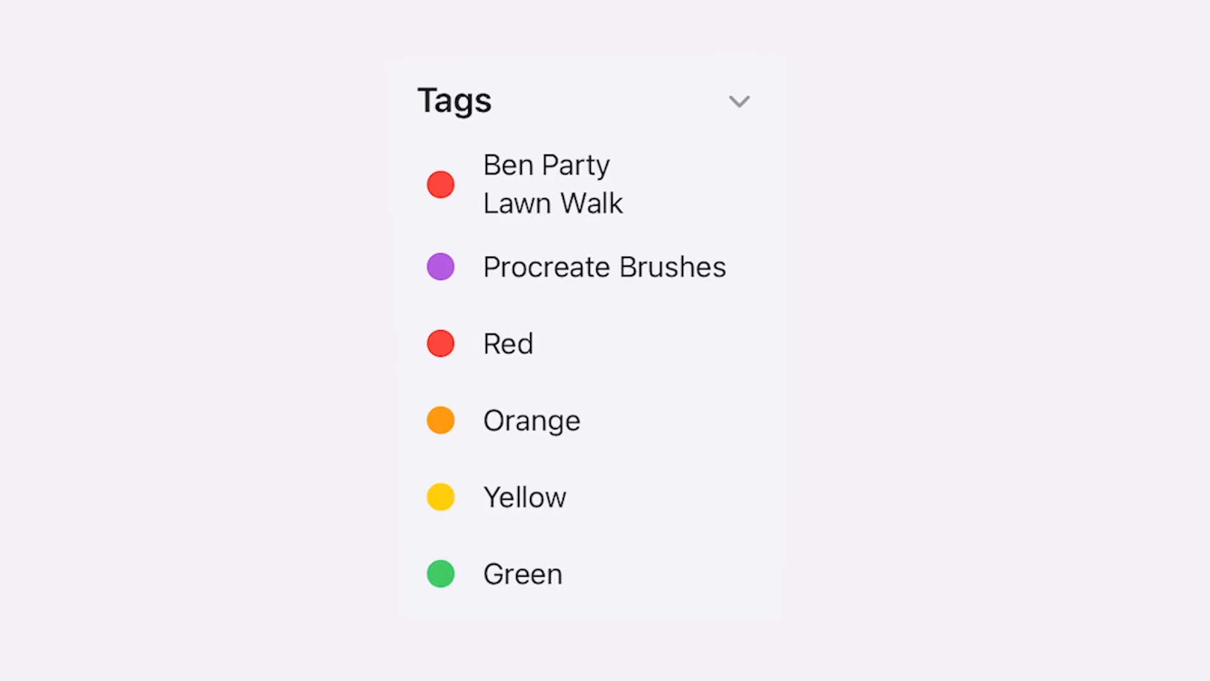
Add an Image Sequence layer of all tagged walk frames and hide the white background.
left_click(206, 639)
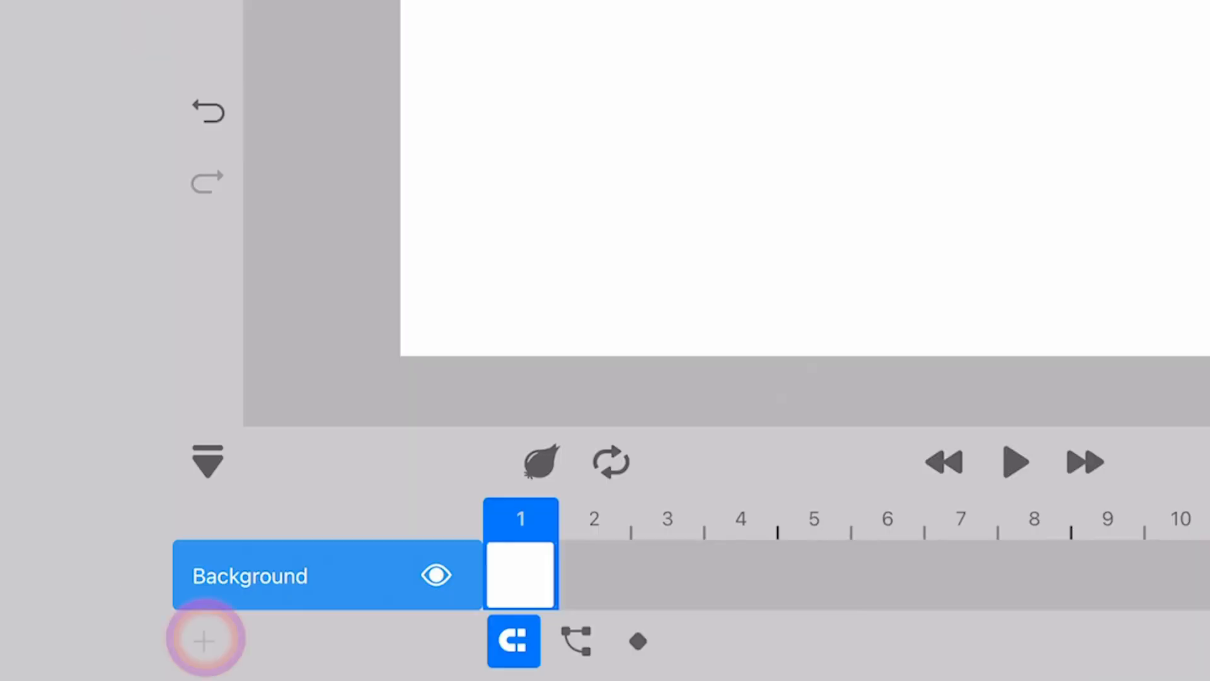
left_click(206, 639)
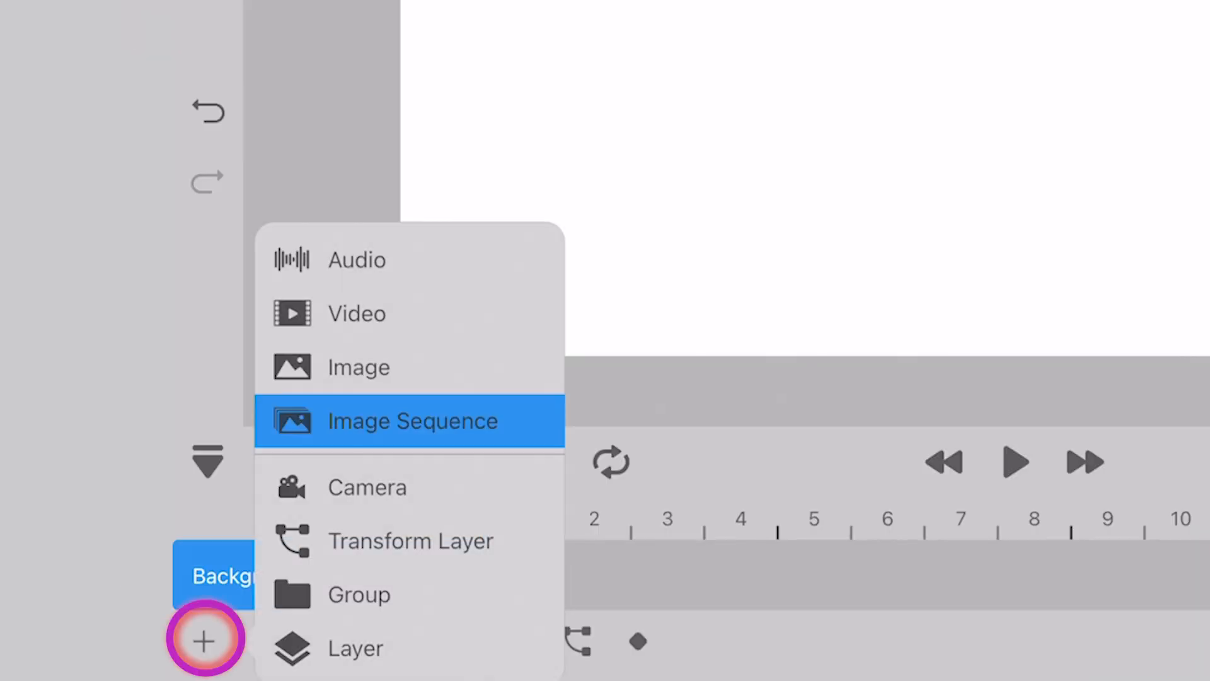
left_click(410, 421)
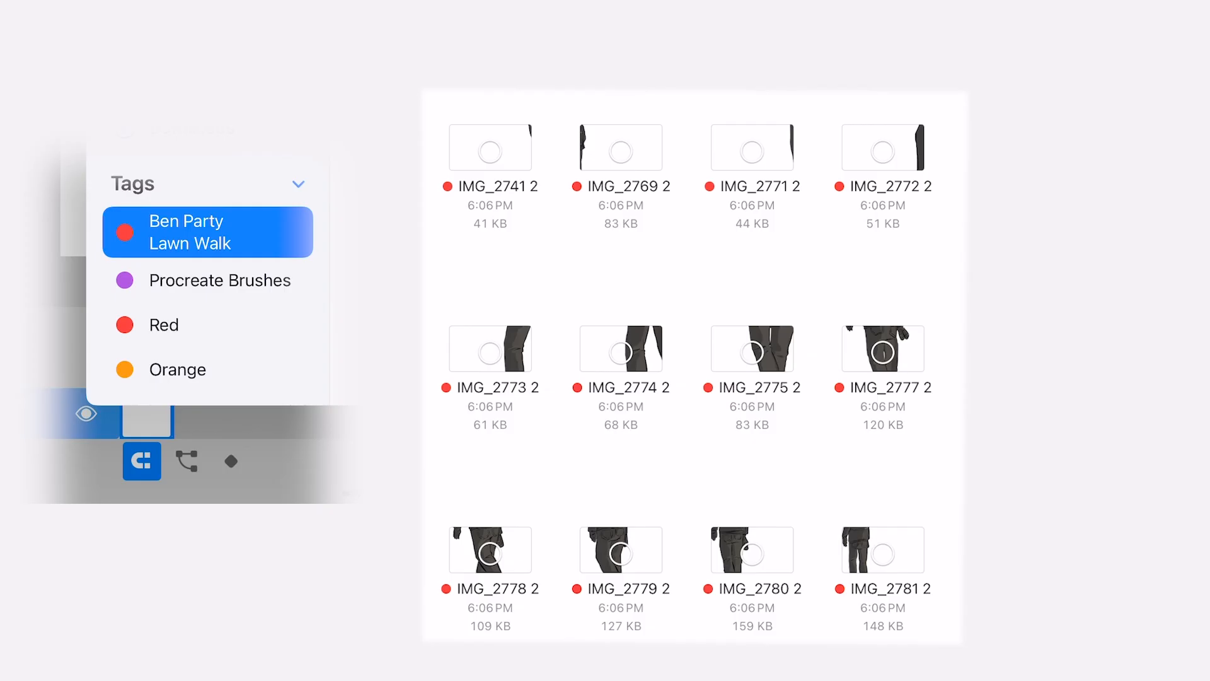
left_click(489, 147)
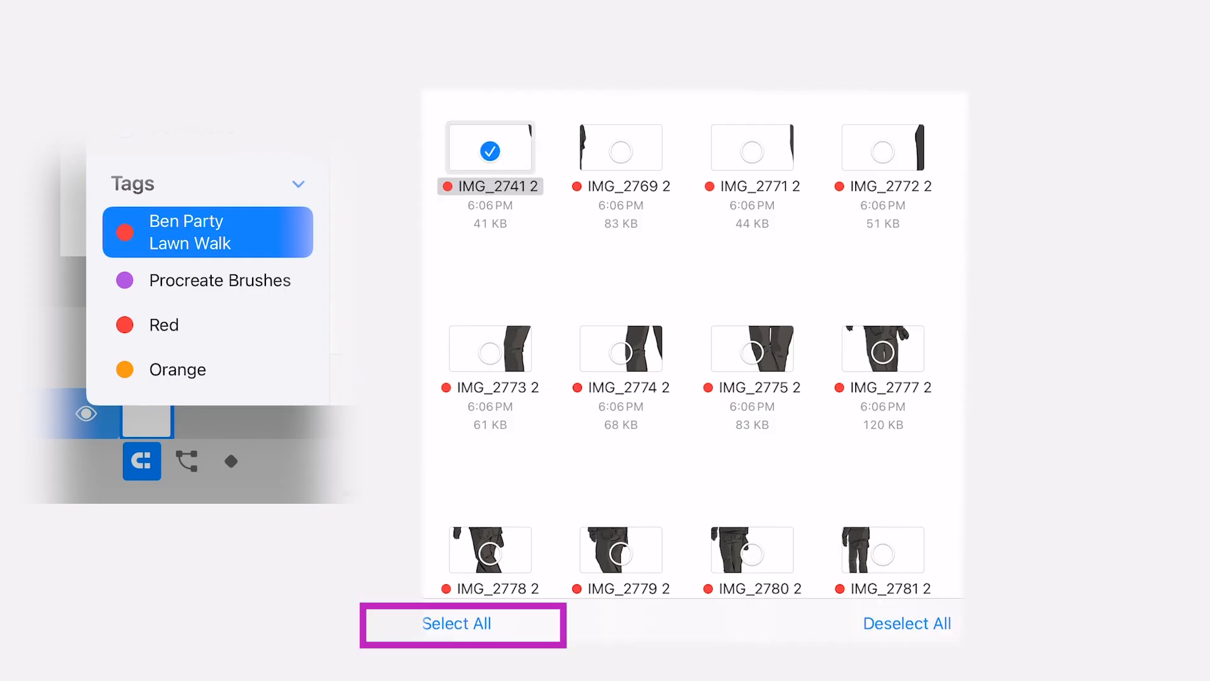
left_click(455, 623)
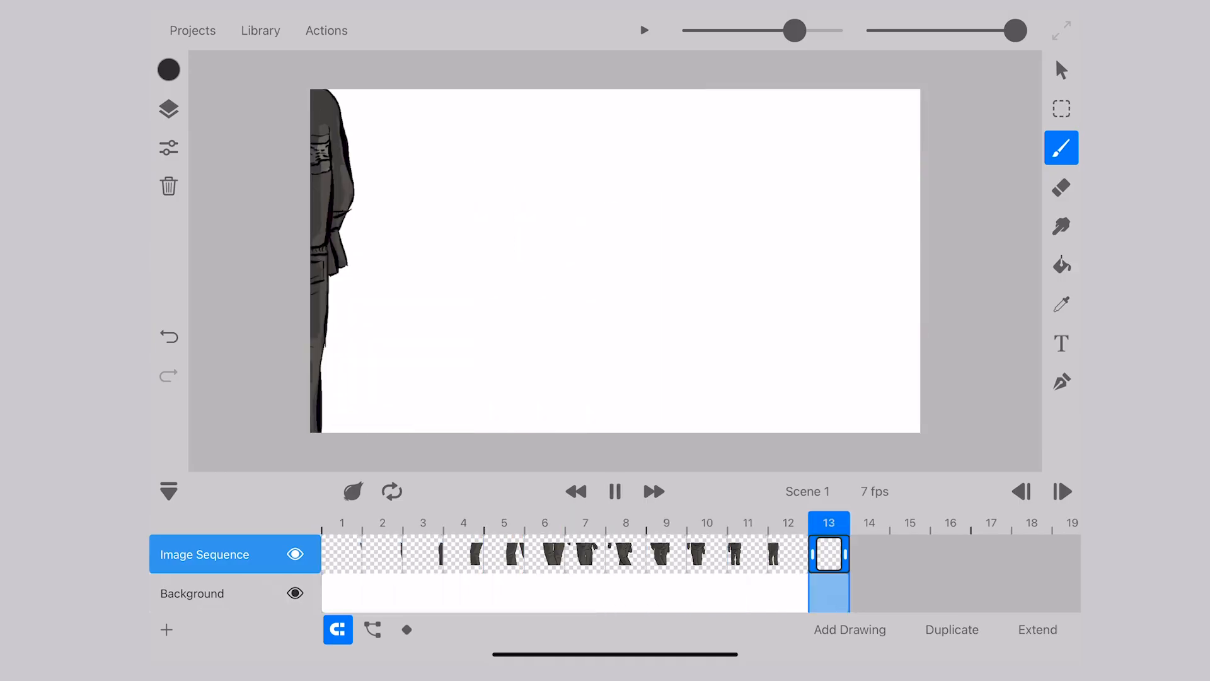
left_click(615, 491)
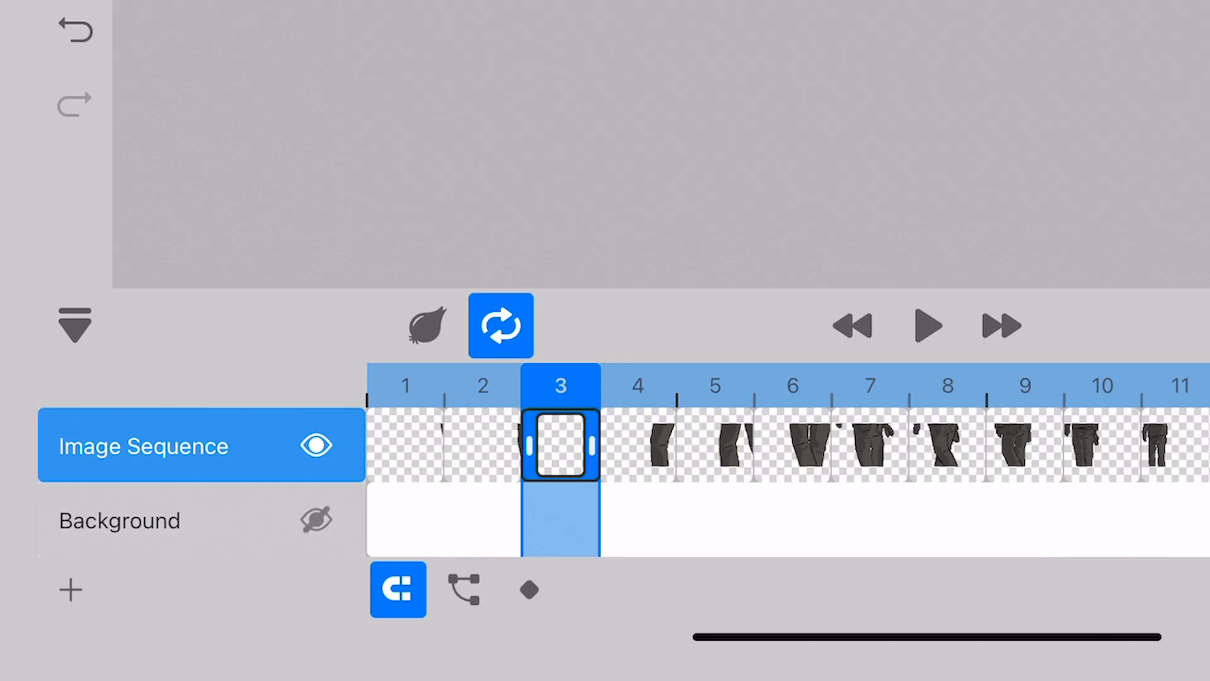
Configure a MOV video export with transparency and HEVC/H.265 codec.
left_click(337, 33)
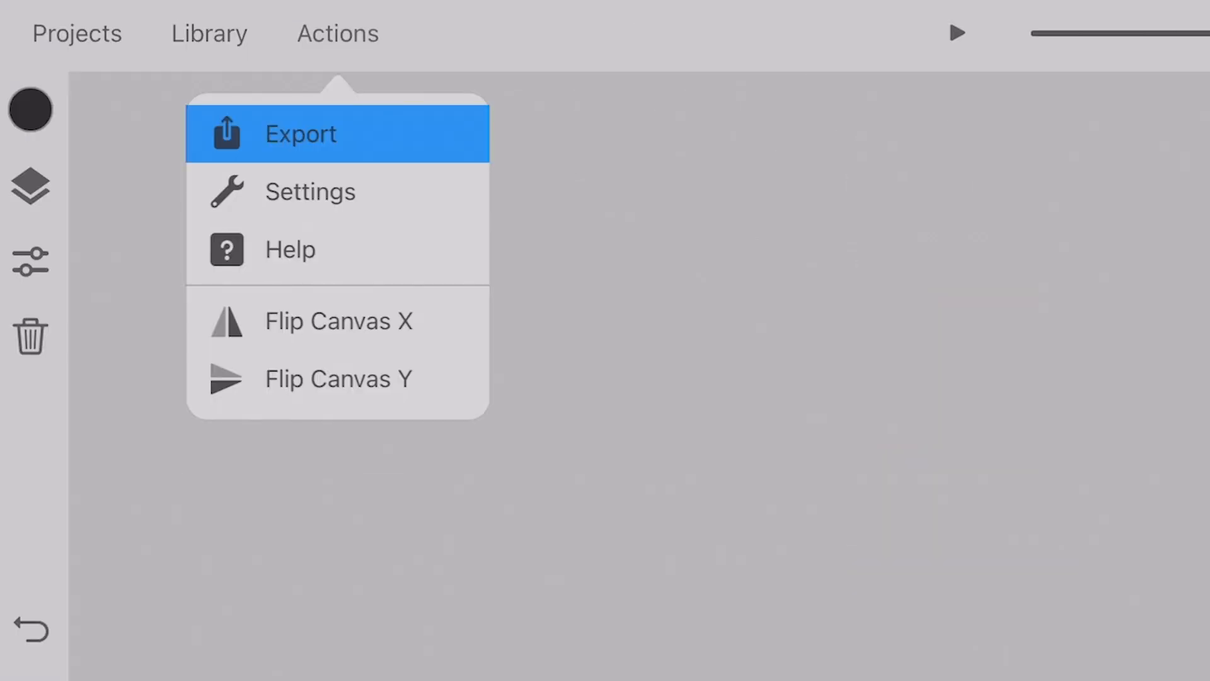
left_click(300, 133)
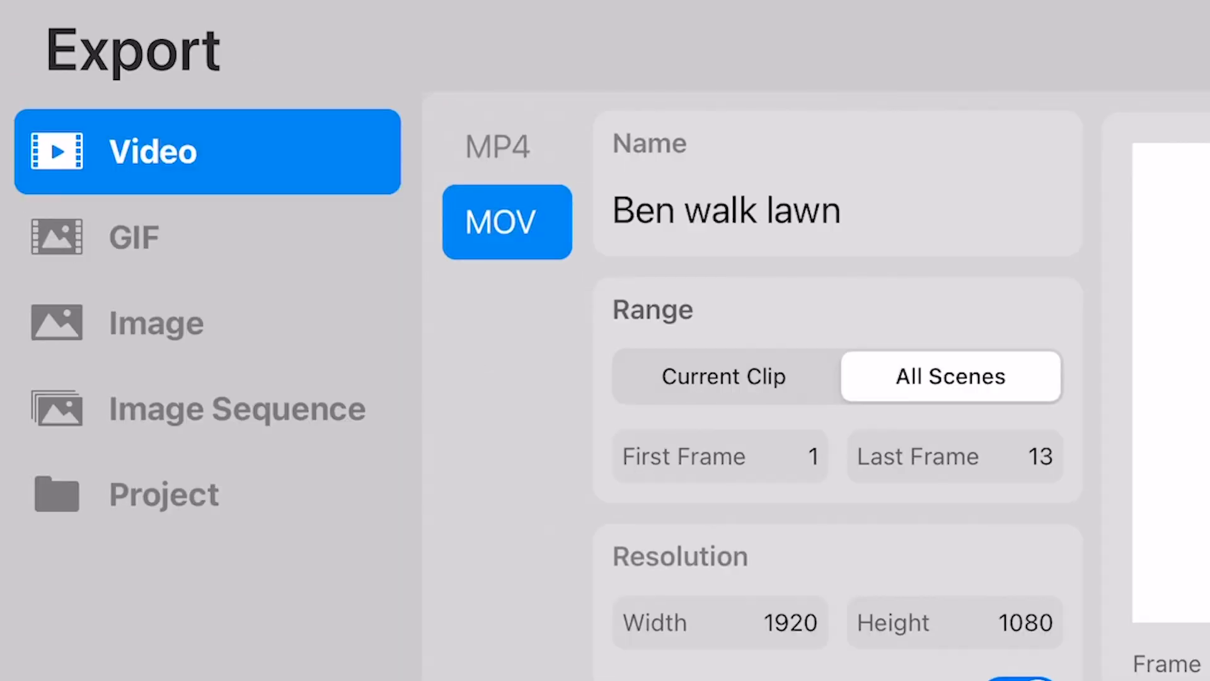
scroll("down", 3)
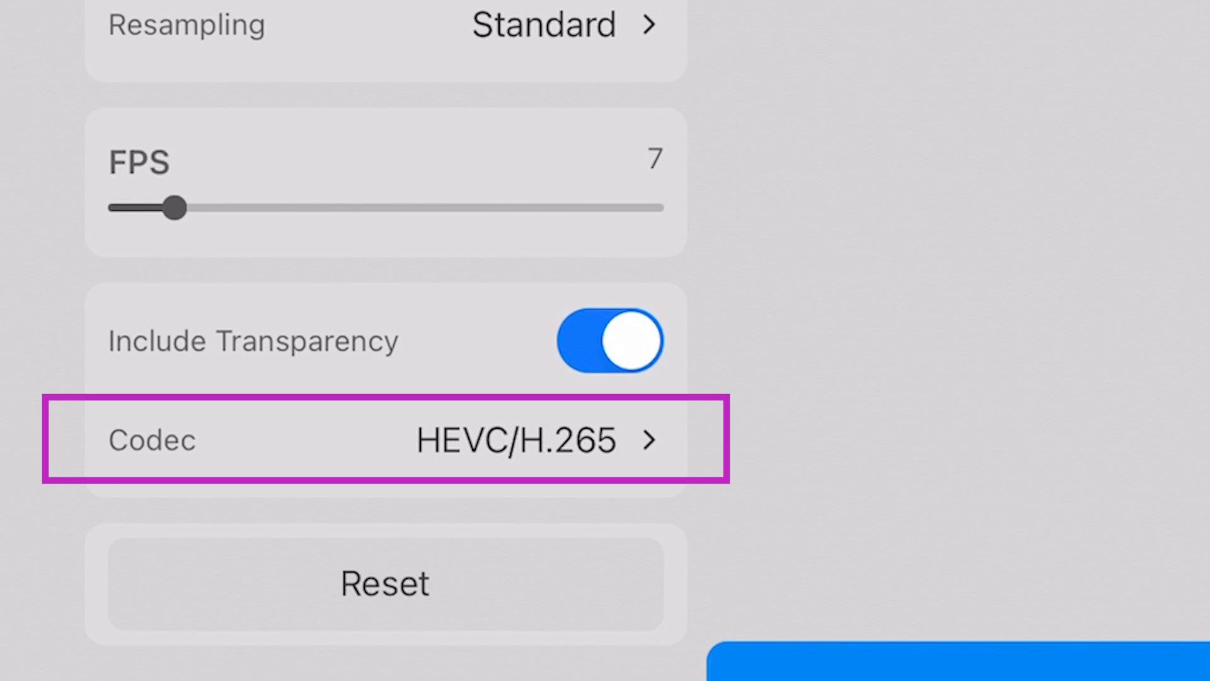
left_click(384, 440)
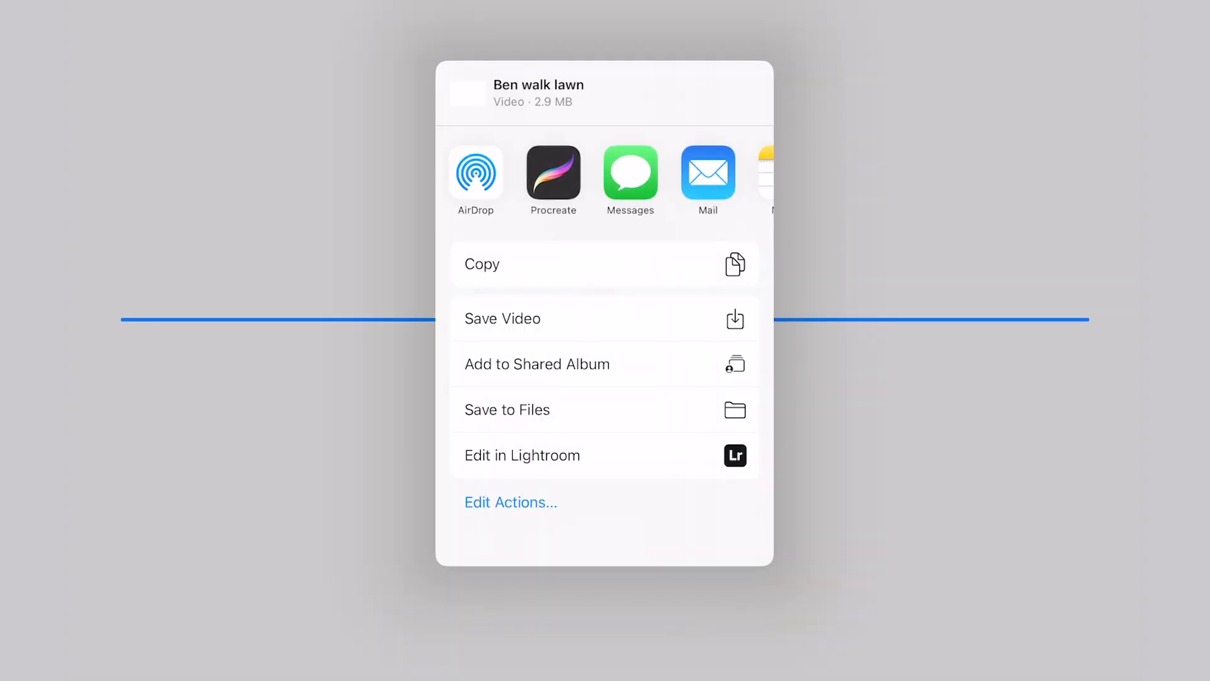
Export the 'Ben walk lawn' video and save it via the share sheet.
left_click(502, 318)
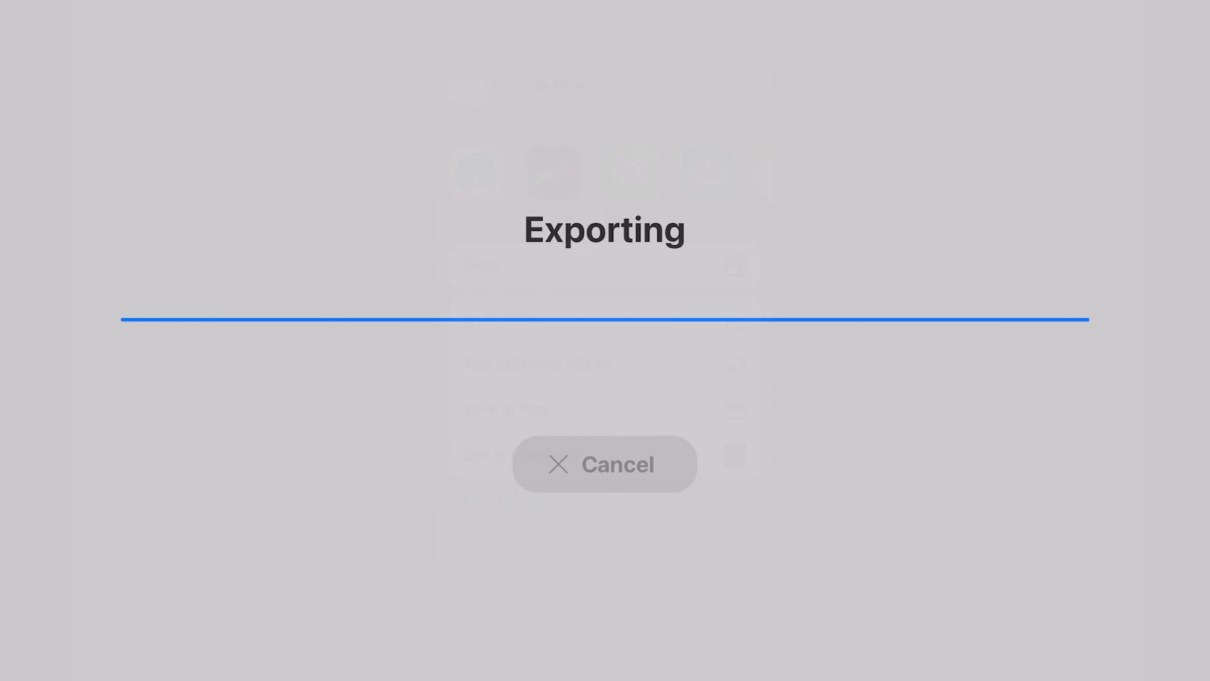